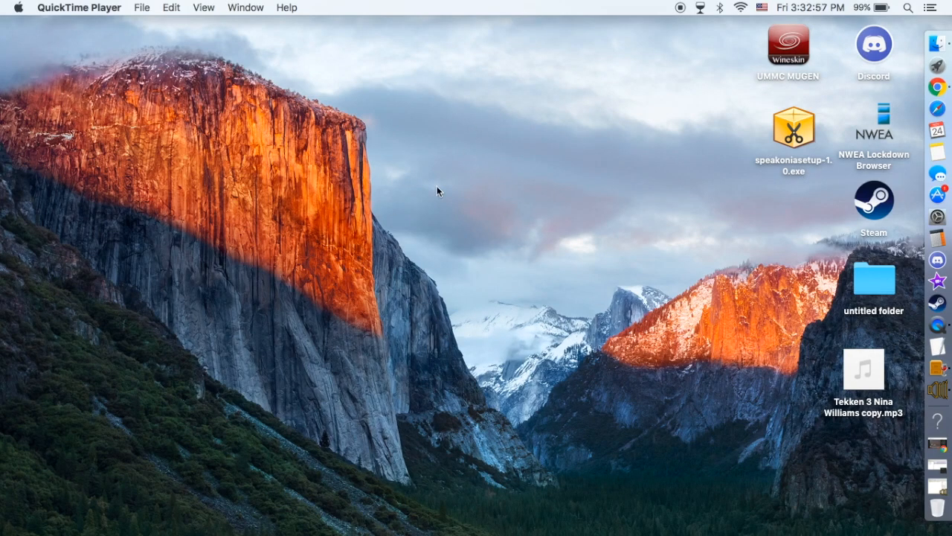
pyautogui.moveTo(479, 223)
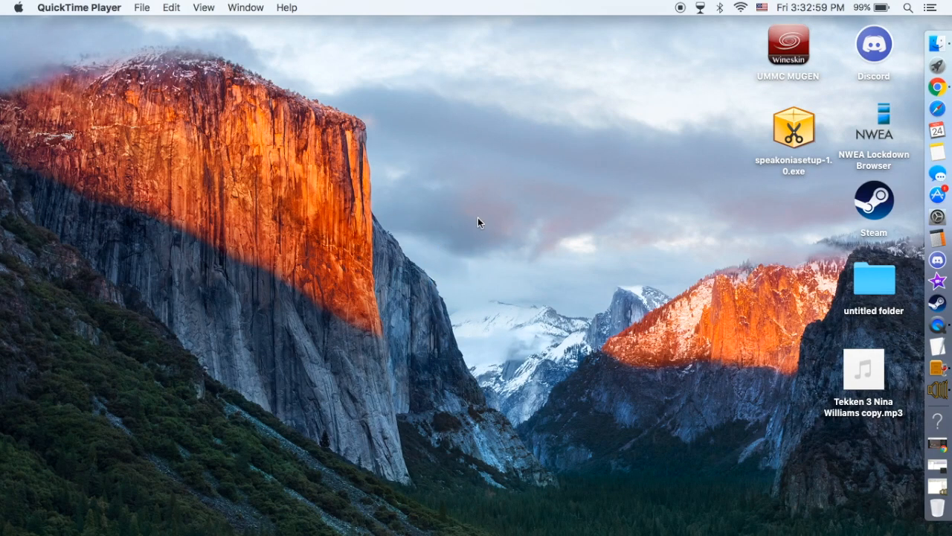
pyautogui.moveTo(429, 189)
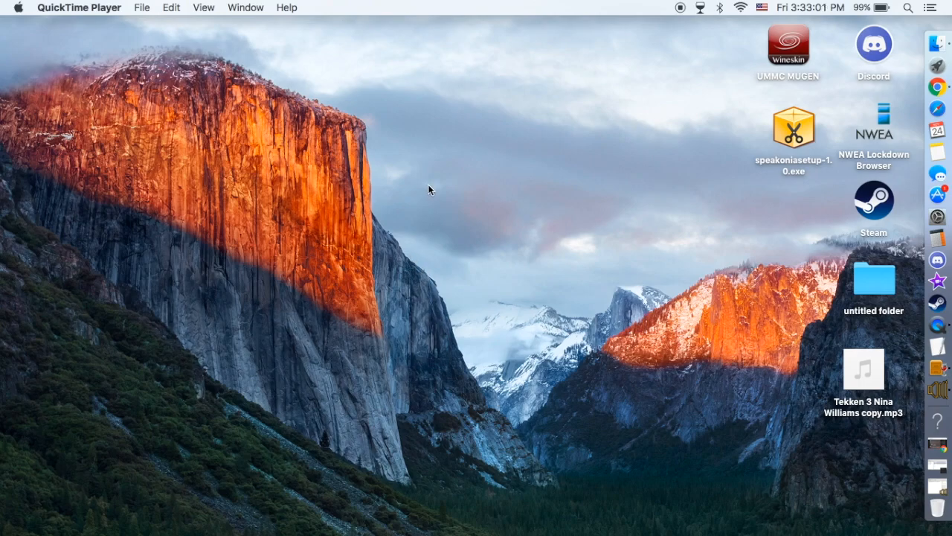
pyautogui.moveTo(569, 290)
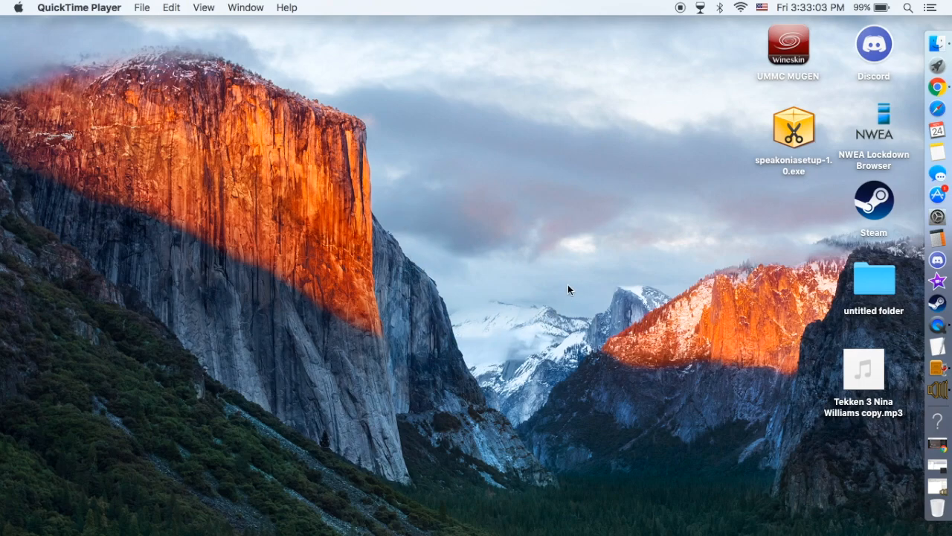
pyautogui.moveTo(556, 281)
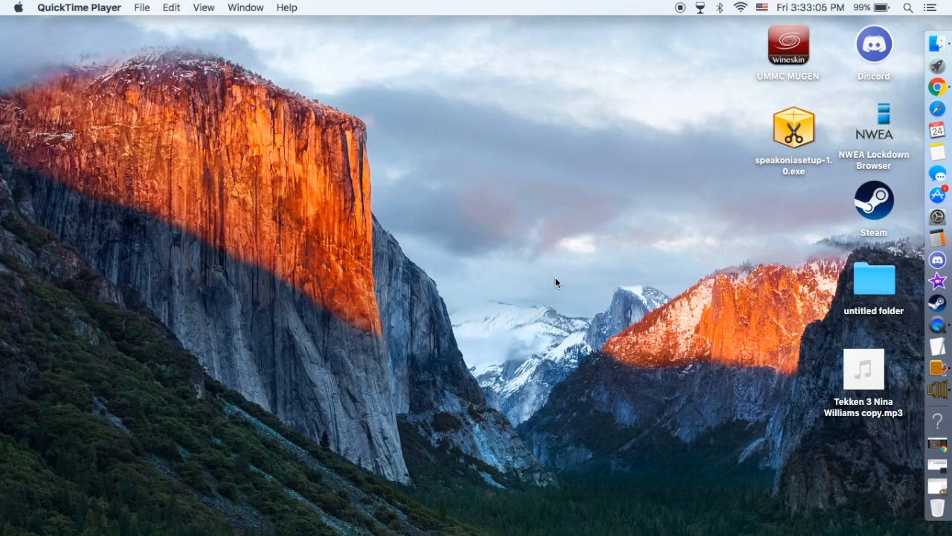
pyautogui.moveTo(782, 128)
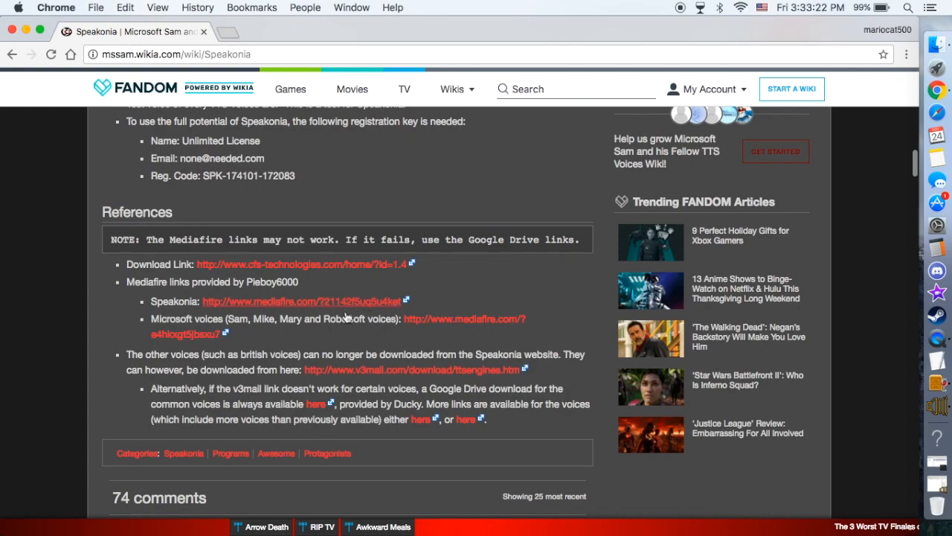
pyautogui.moveTo(88, 131)
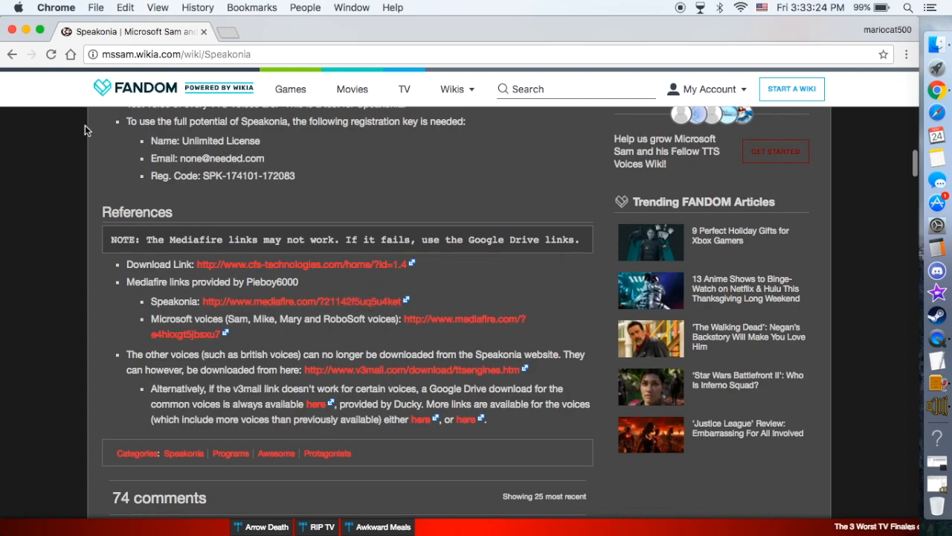
# Scroll the Speakonia wiki to References, then minimize Chrome to reveal the desktop
pyautogui.scroll(-3)
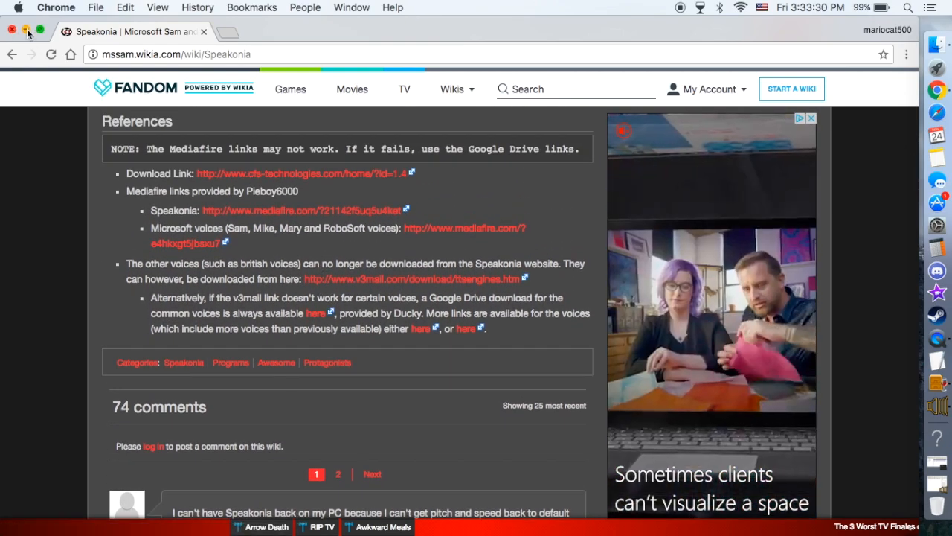
pyautogui.click(26, 31)
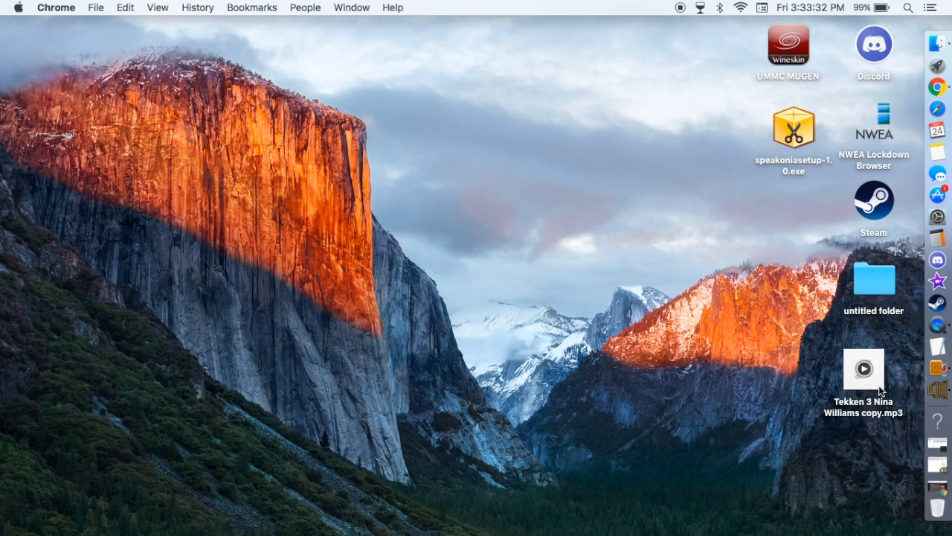
# Drag the Wine app from the untitled folder to the desktop, then close the folder
pyautogui.doubleClick(873, 277)
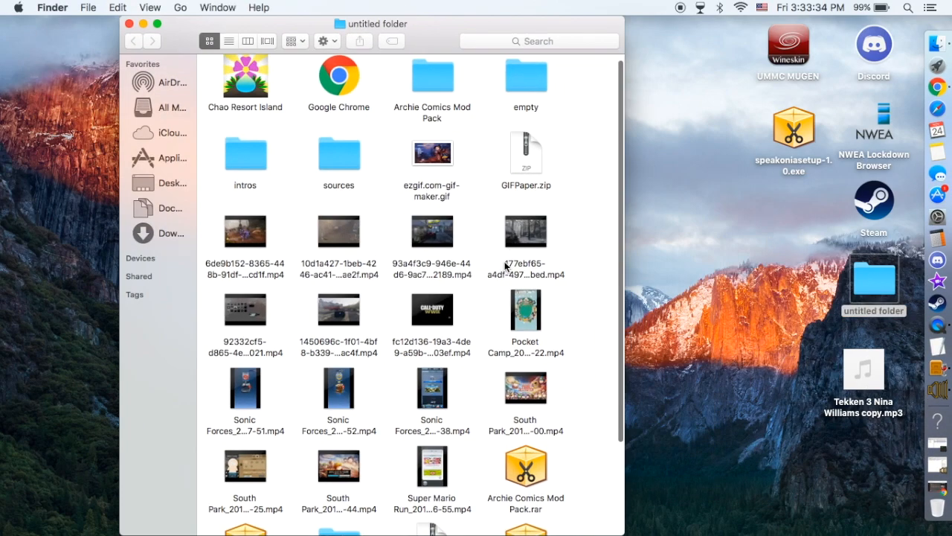
pyautogui.scroll(-3)
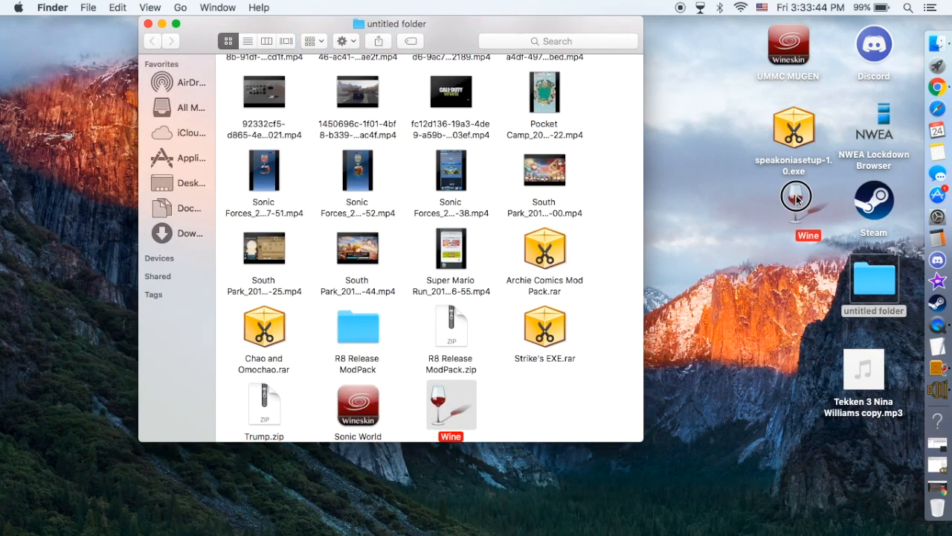
pyautogui.click(148, 23)
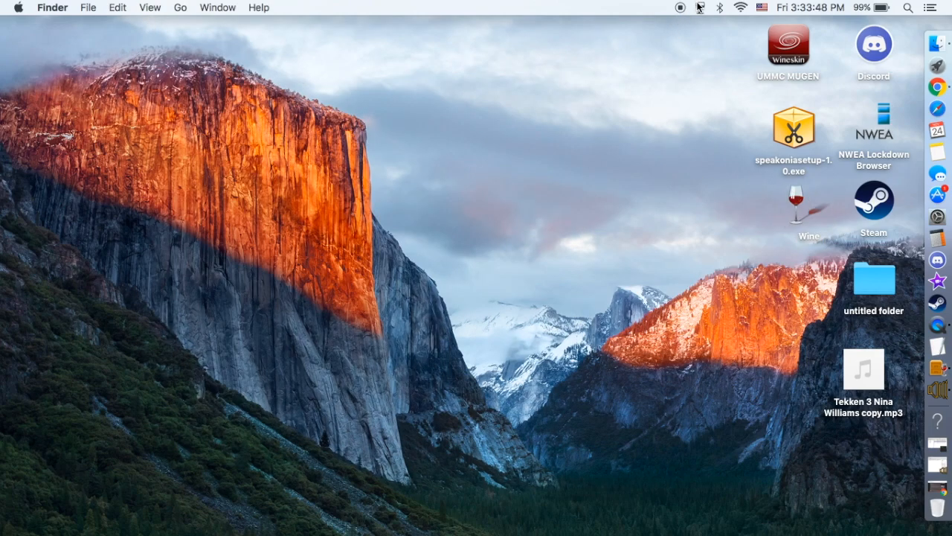
# Choose File Manager from Wine's menu-bar list to browse the C: drive
pyautogui.click(700, 7)
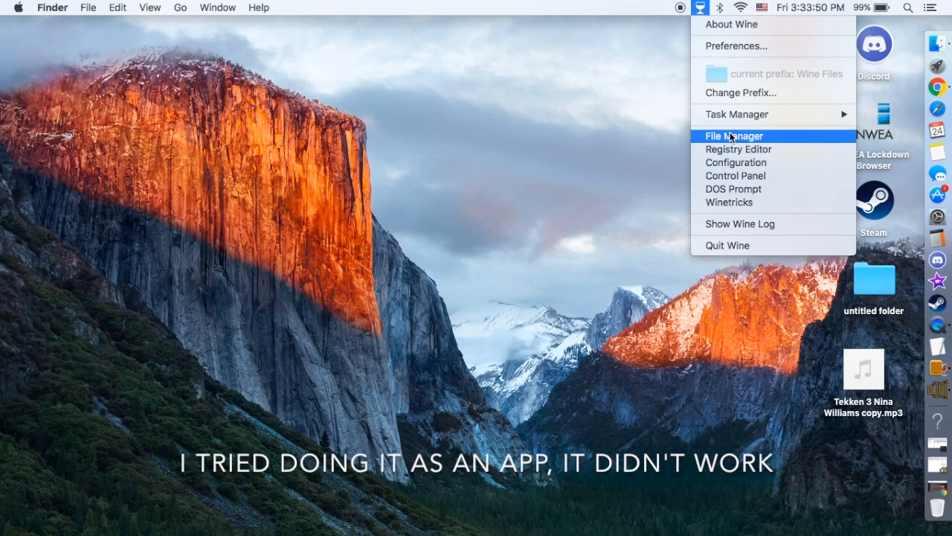
pyautogui.click(476, 89)
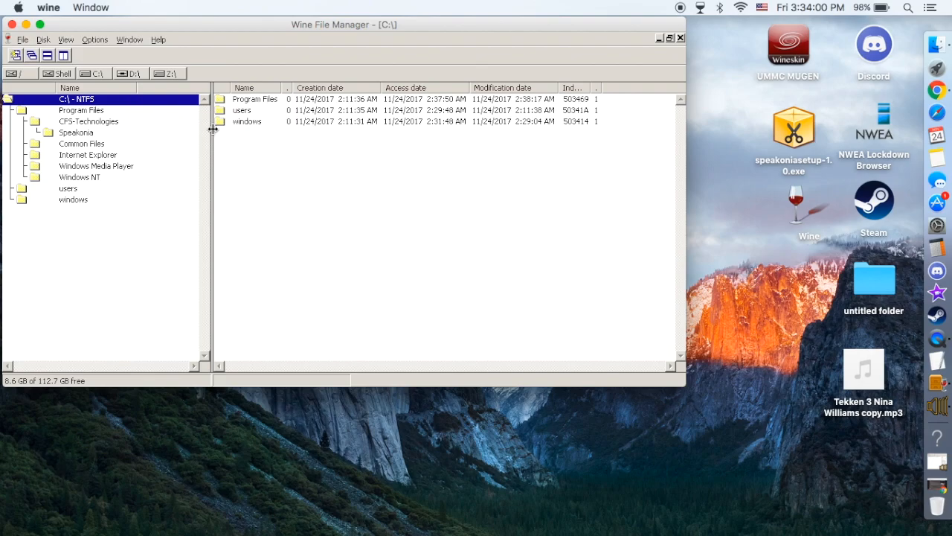
# Run Speakonia from the CFS-Technologies folder, dismiss the internal error, and close File Manager
pyautogui.click(255, 99)
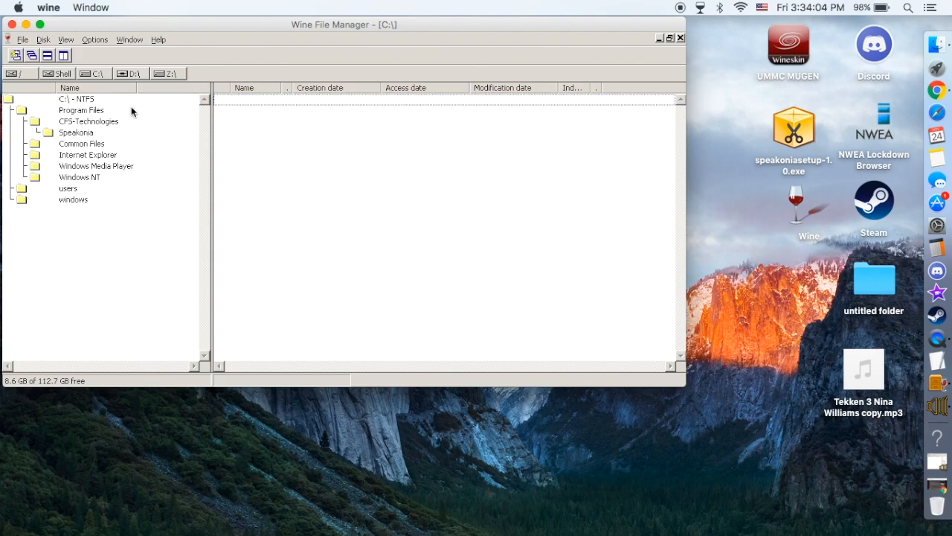
pyautogui.click(88, 121)
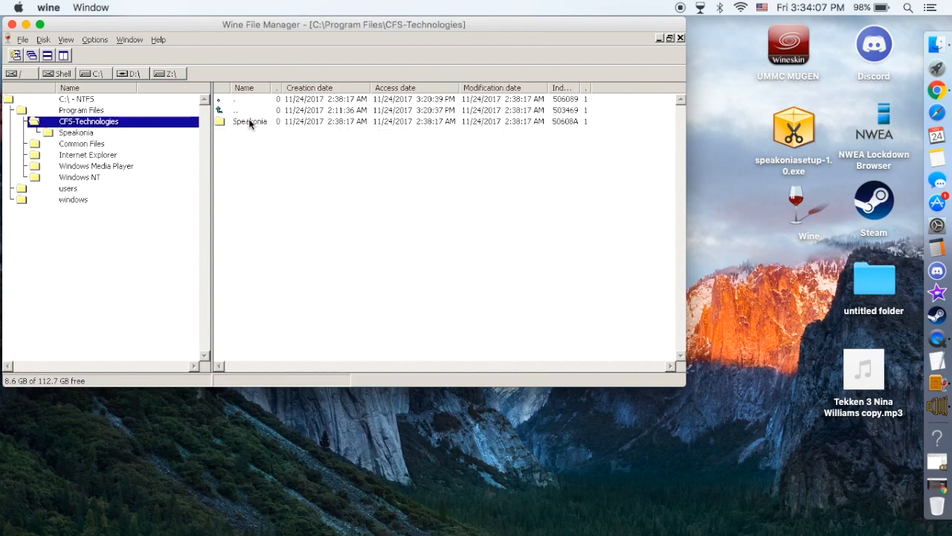
pyautogui.doubleClick(249, 121)
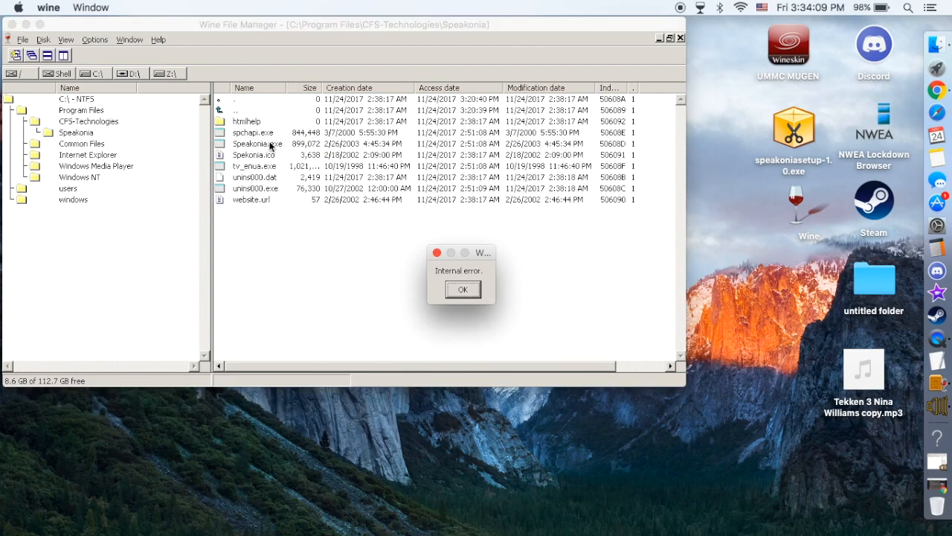
pyautogui.click(463, 289)
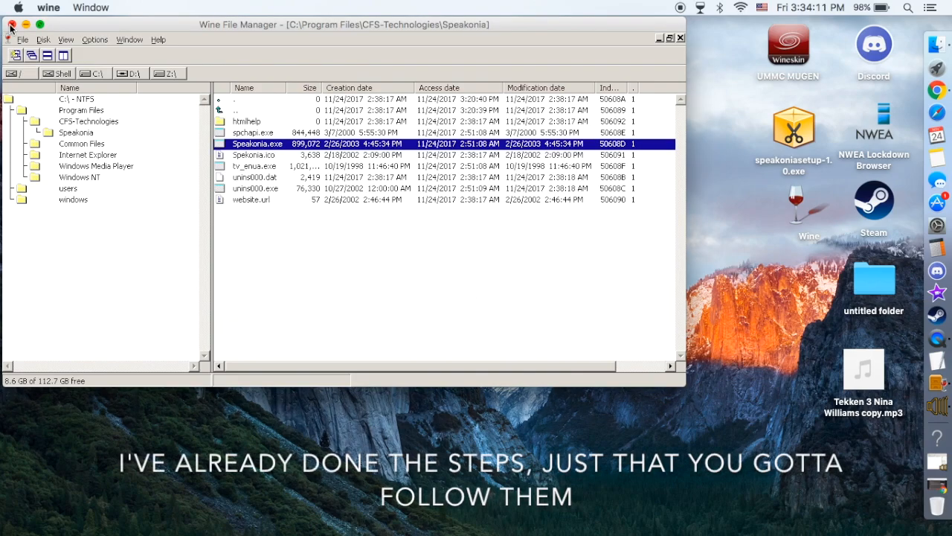
pyautogui.click(26, 38)
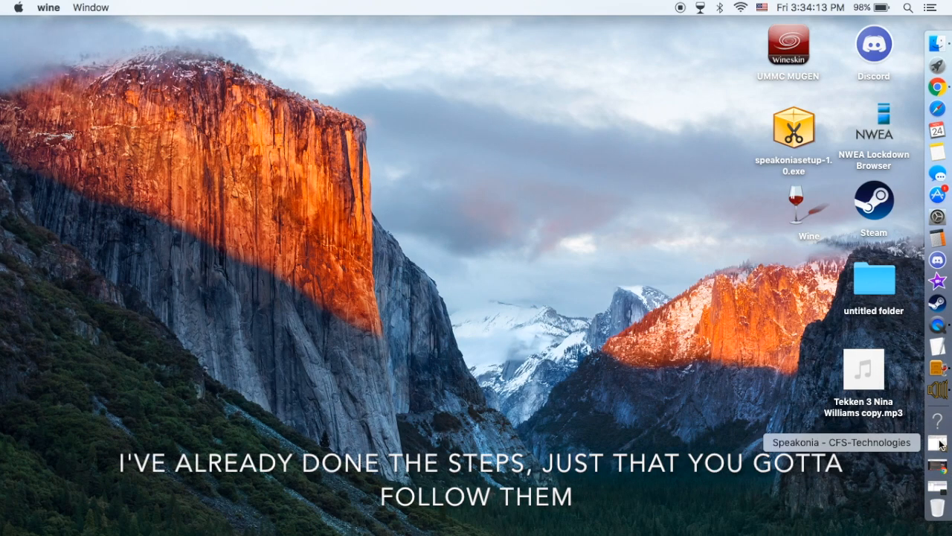
pyautogui.click(939, 443)
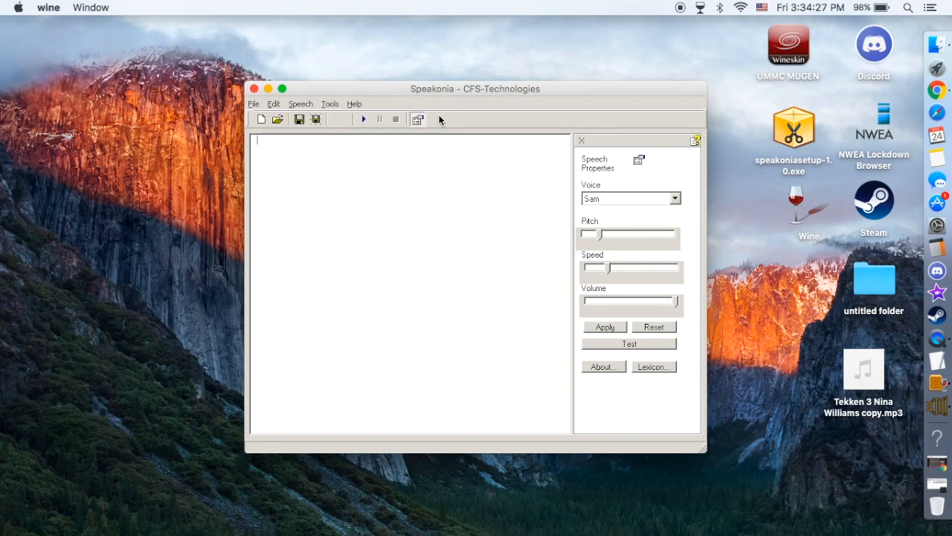
pyautogui.moveTo(437, 123)
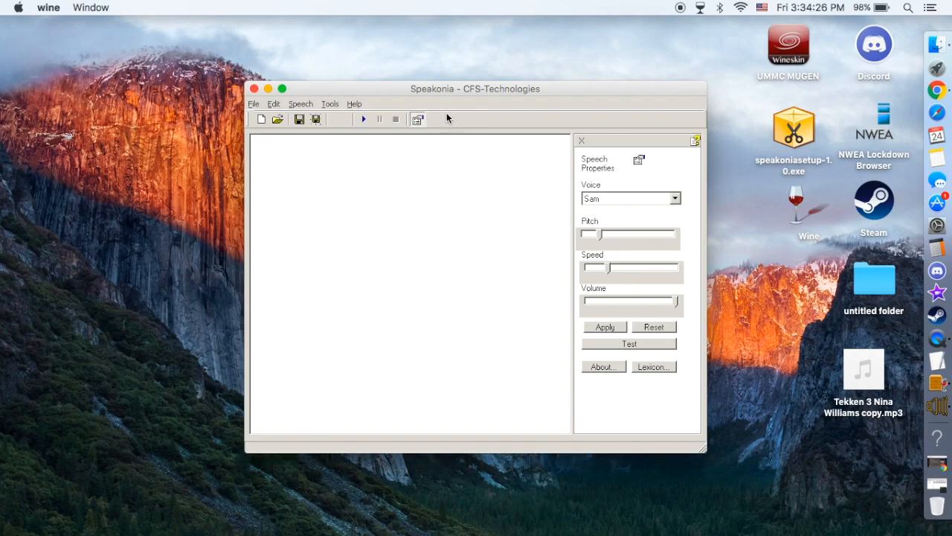
pyautogui.moveTo(440, 124)
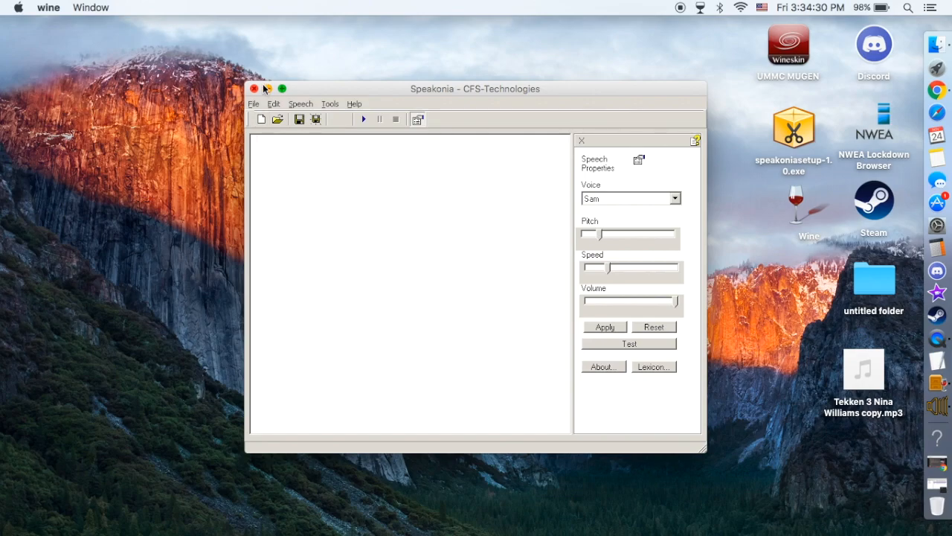
pyautogui.click(254, 88)
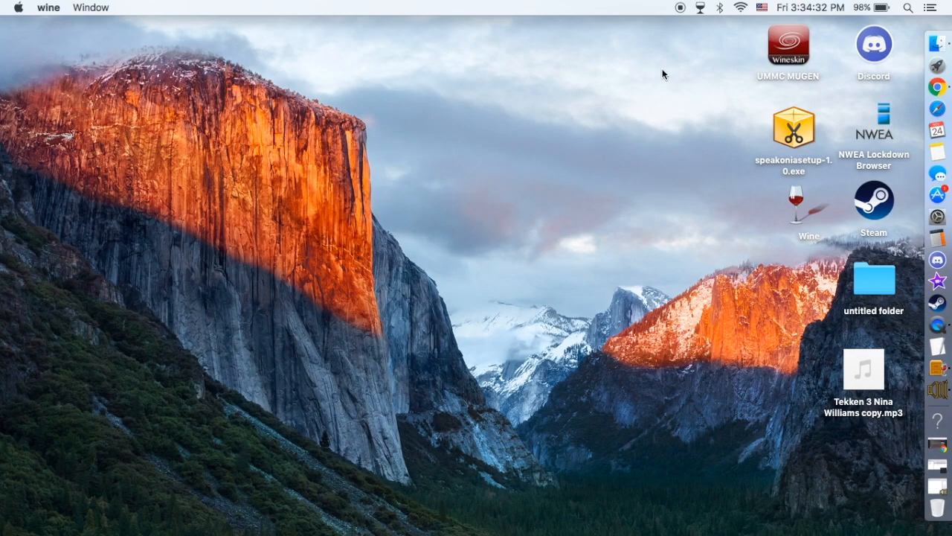
# Open the Wine menu-bar icon's list of tools and settings
pyautogui.click(700, 7)
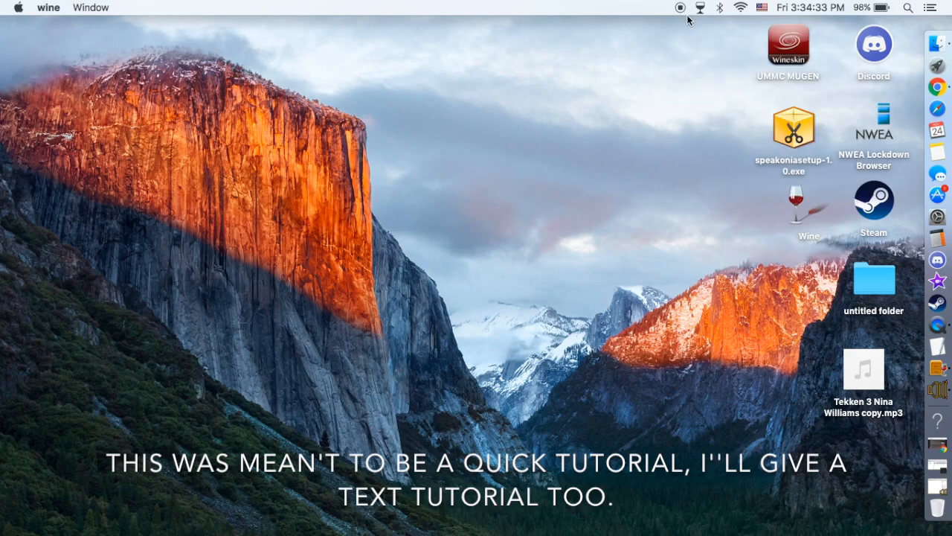
pyautogui.click(699, 7)
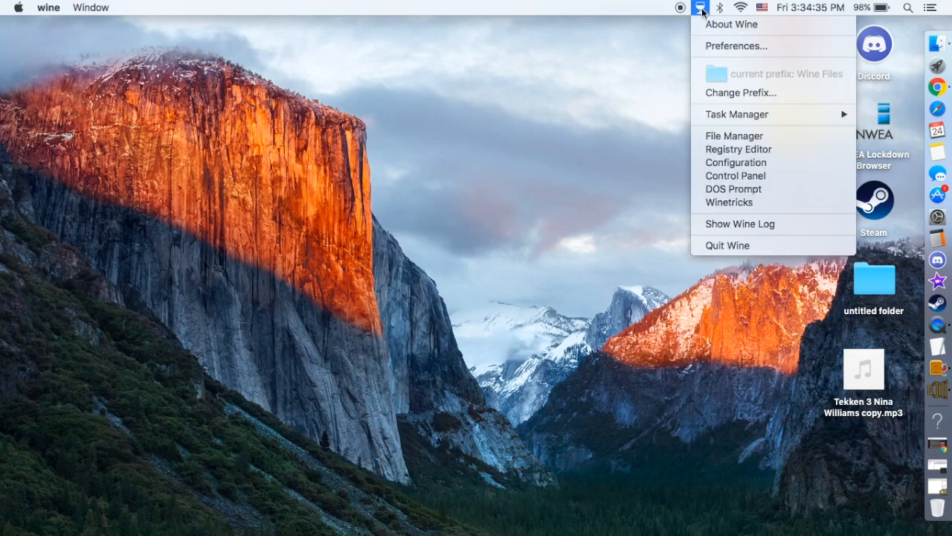